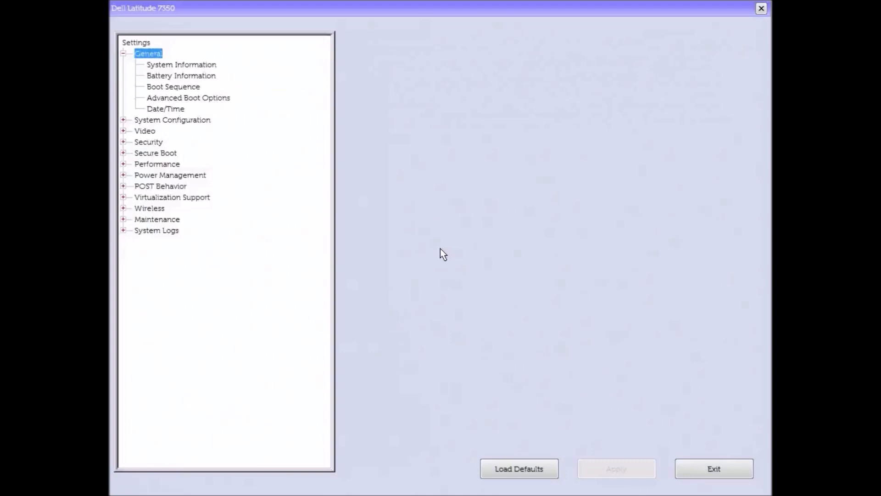
- Navigate the settings tree through System Information to Secure Boot > Secure Boot Enable
left_click(181, 64)
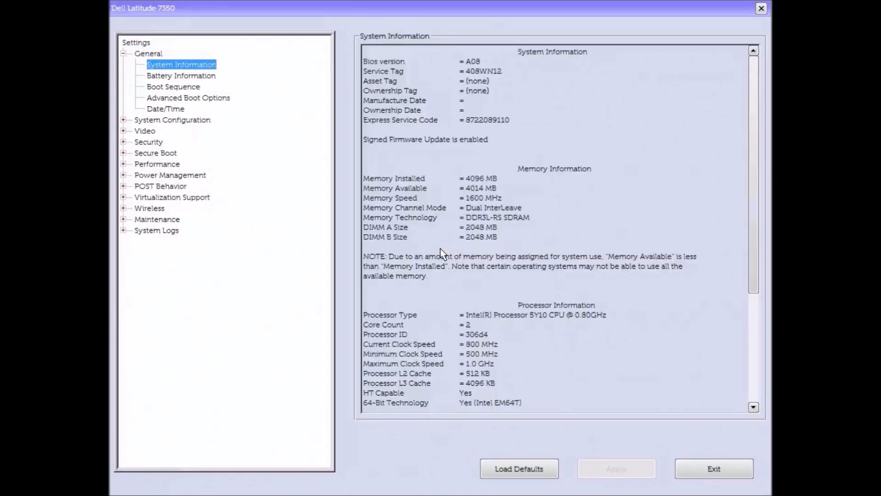
left_click(172, 120)
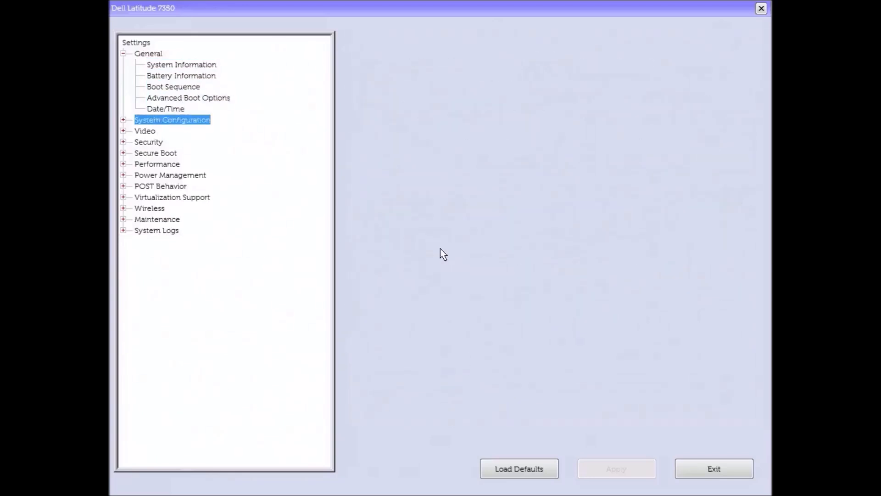
left_click(155, 152)
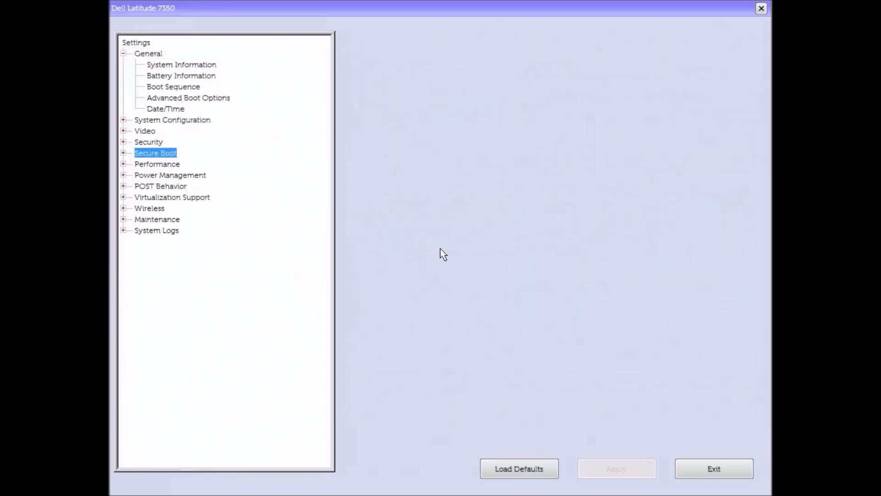
left_click(123, 153)
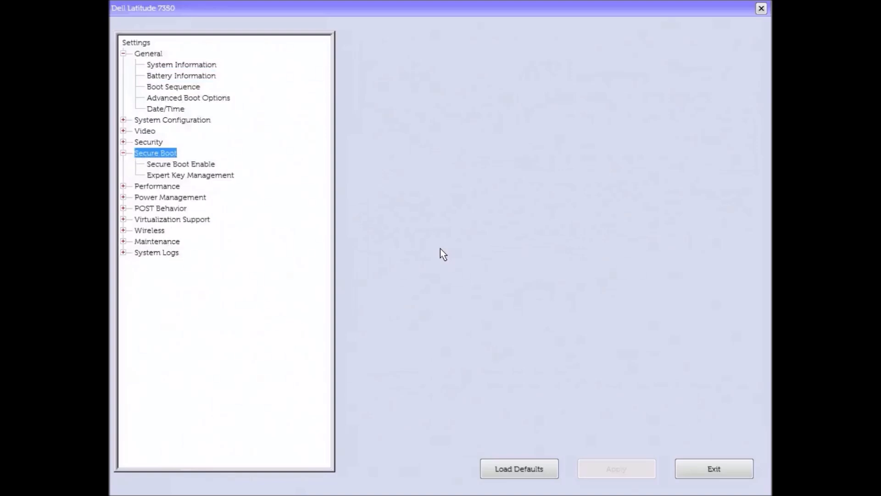
left_click(181, 164)
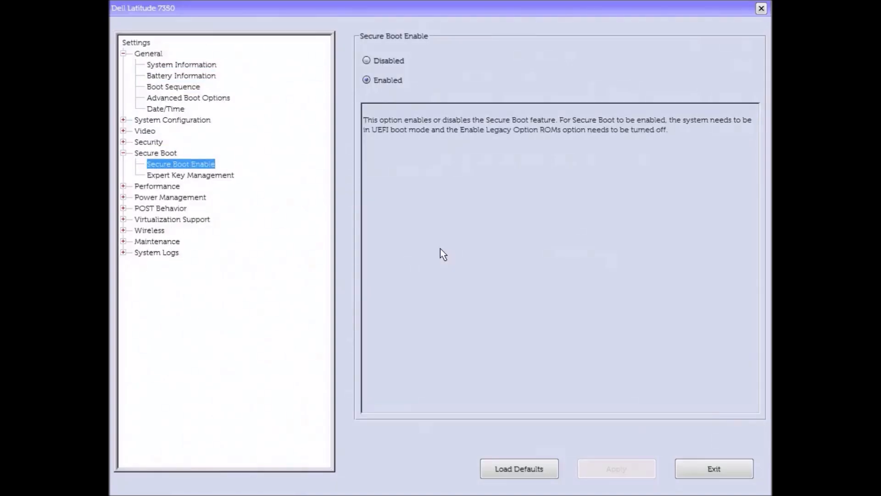
mouse_move(362, 46)
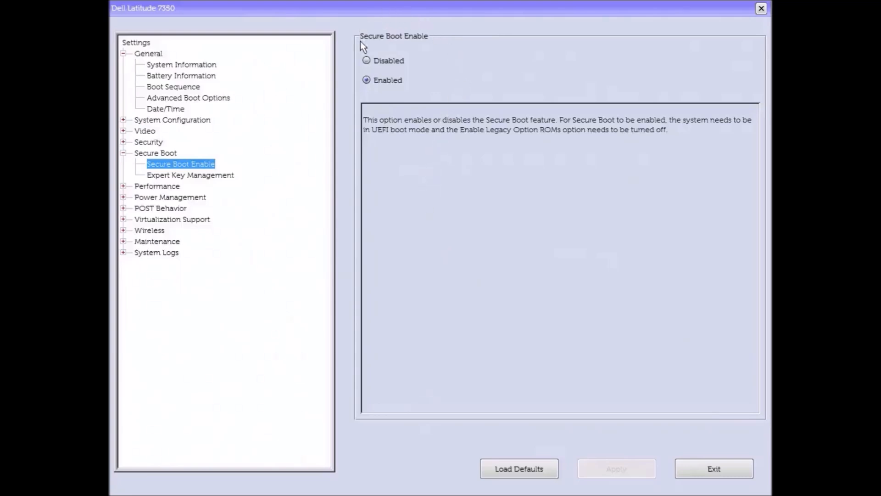
- Disable Secure Boot, confirm the warning, and enable Legacy Option ROMs under Advanced Boot Options
left_click(367, 60)
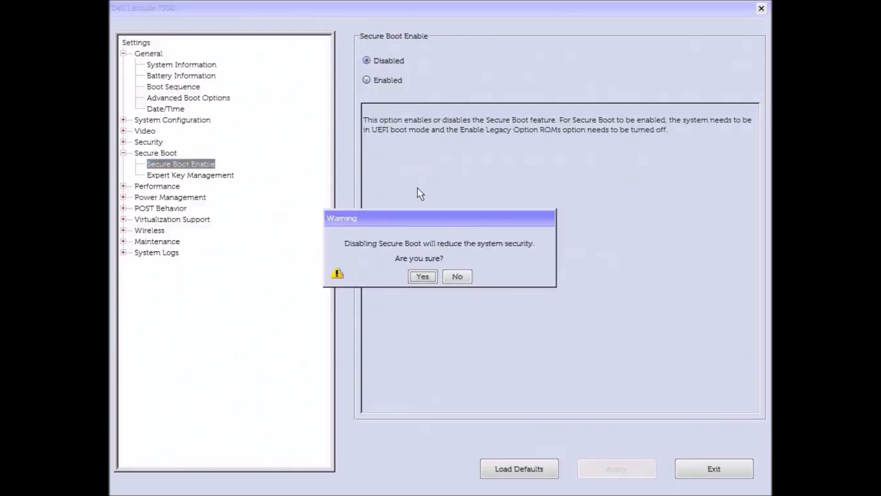
left_click(422, 276)
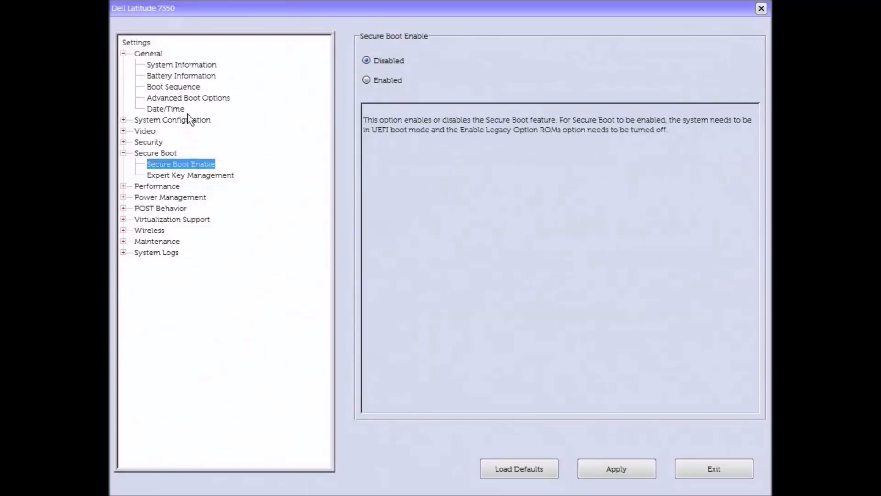
mouse_move(194, 100)
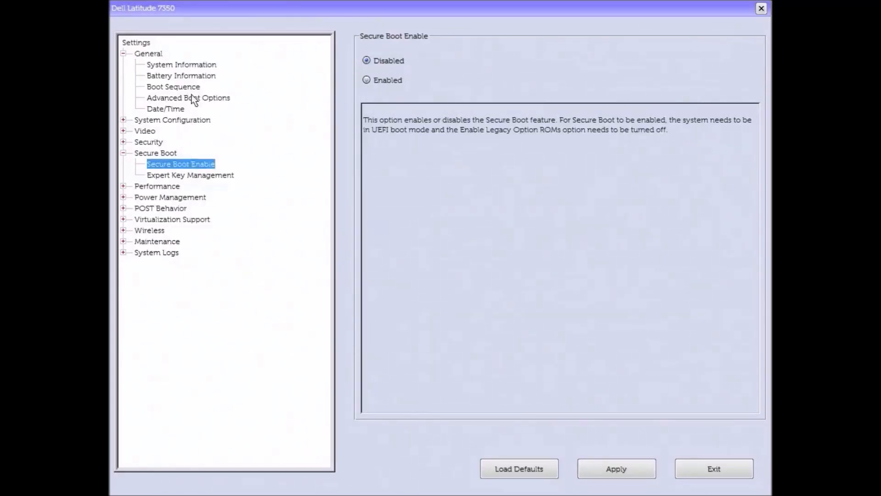
left_click(187, 97)
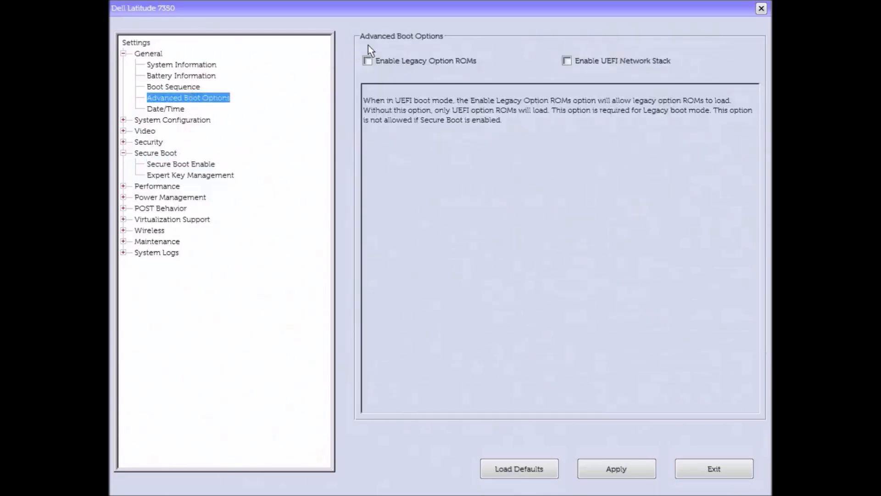
left_click(367, 61)
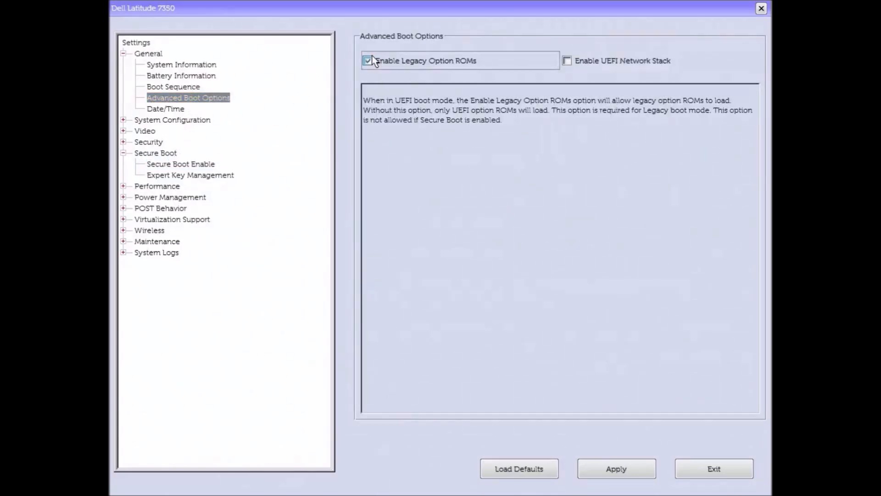
mouse_move(175, 86)
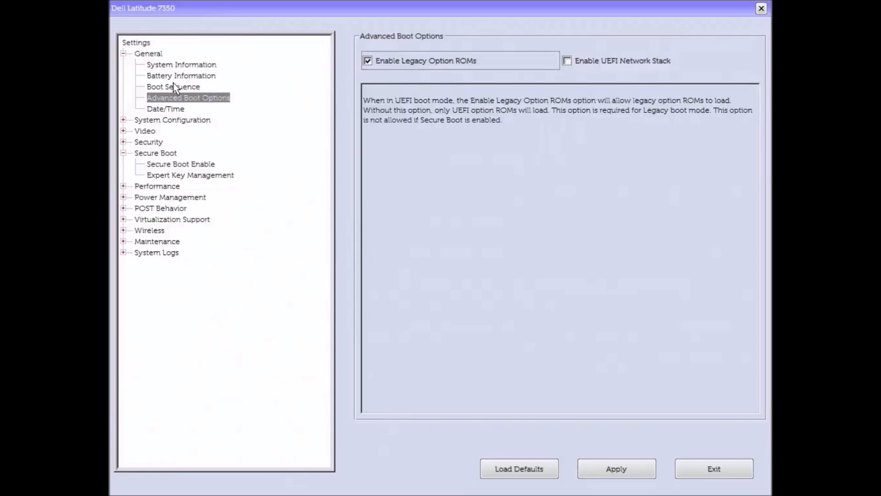
- Show the Boot Sequence page and leave the UEFI: PNY USB 2.0 FD 1100 entry enabled
left_click(174, 86)
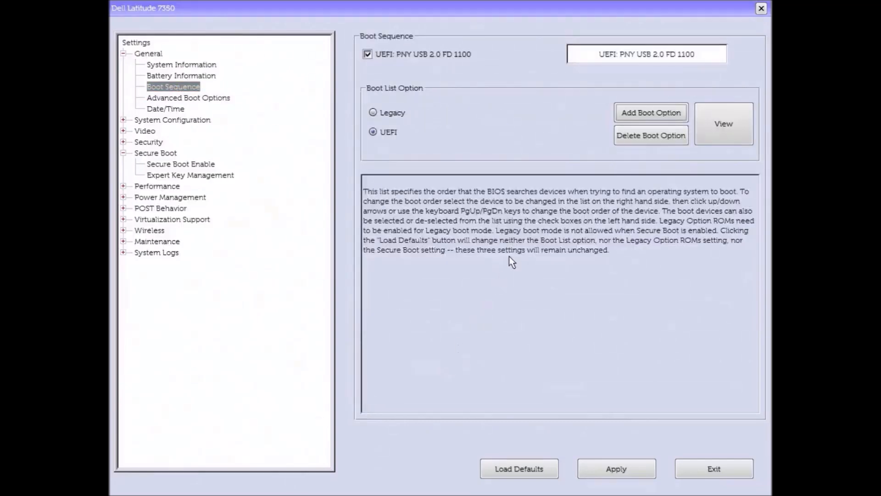
mouse_move(520, 209)
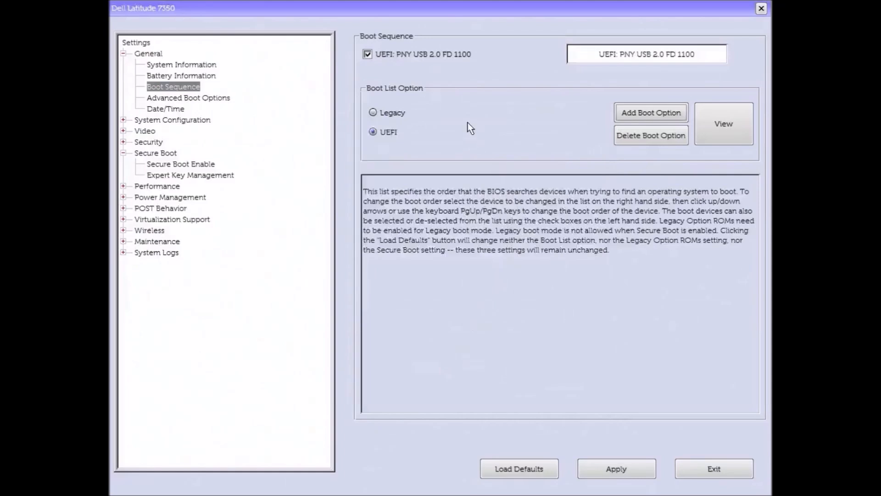
mouse_move(442, 72)
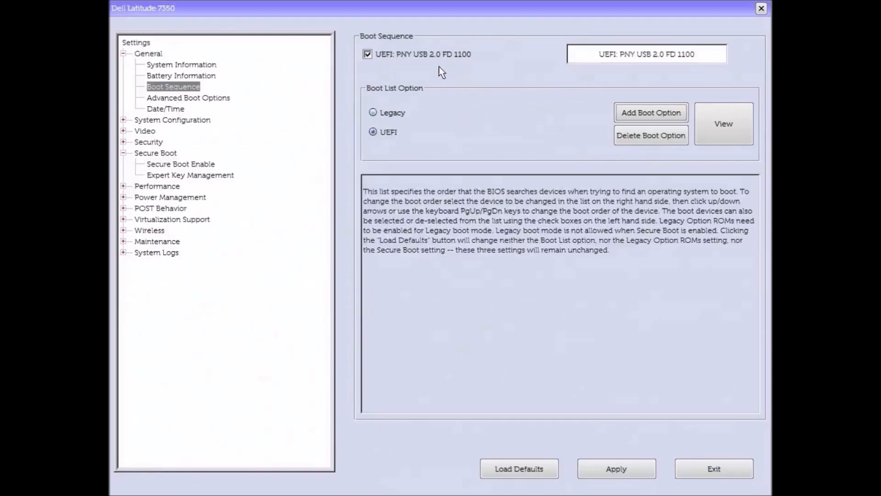
mouse_move(426, 46)
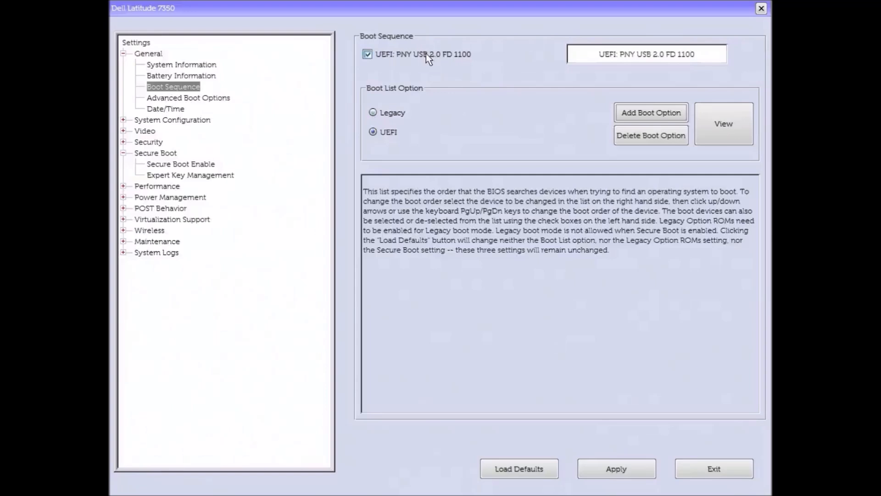
left_click(368, 55)
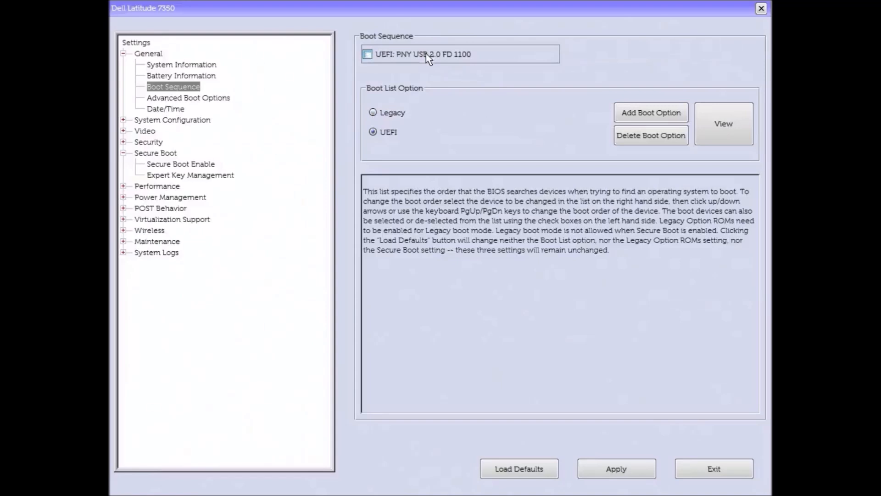
left_click(368, 54)
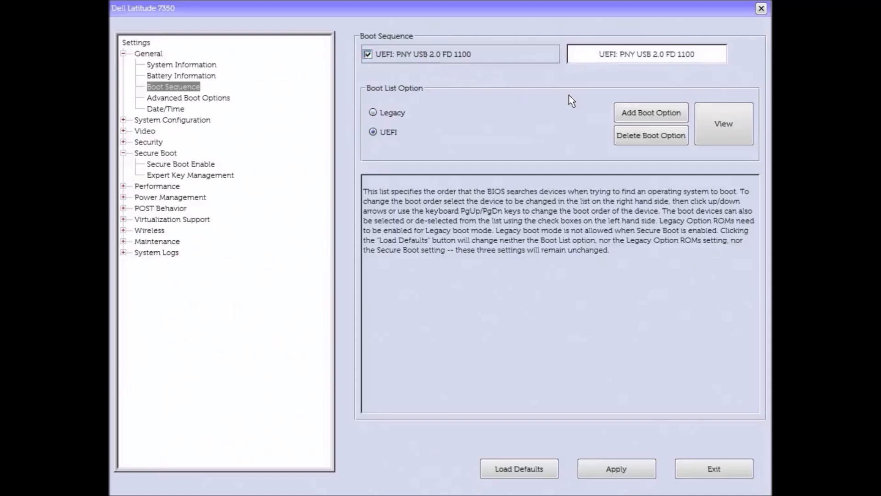
mouse_move(592, 121)
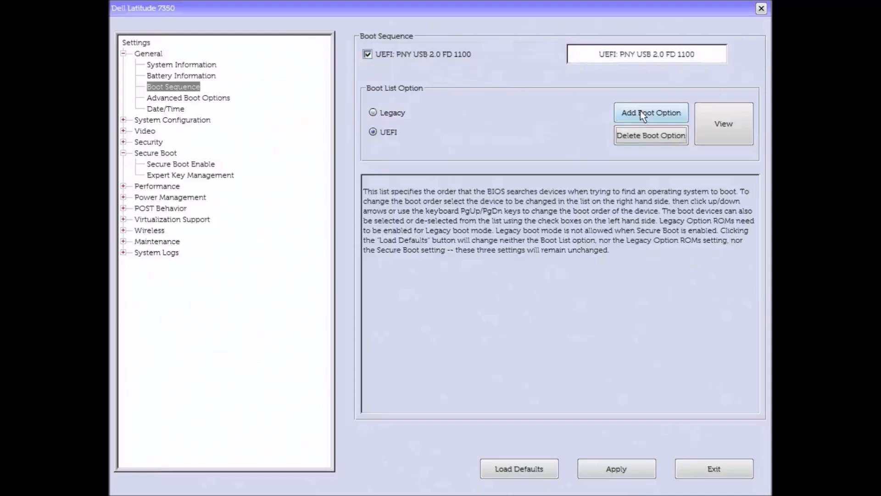
- Start a new boot option and choose the FS0 file system in the EFI file browser
left_click(650, 112)
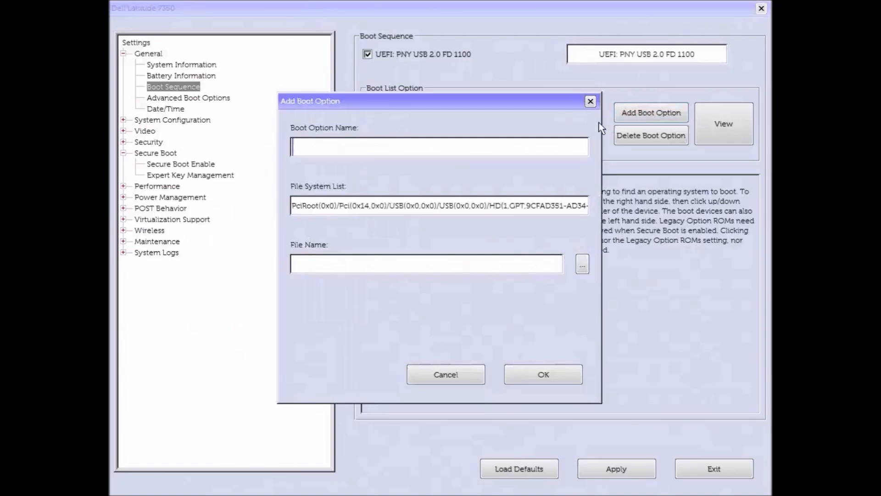
mouse_move(538, 234)
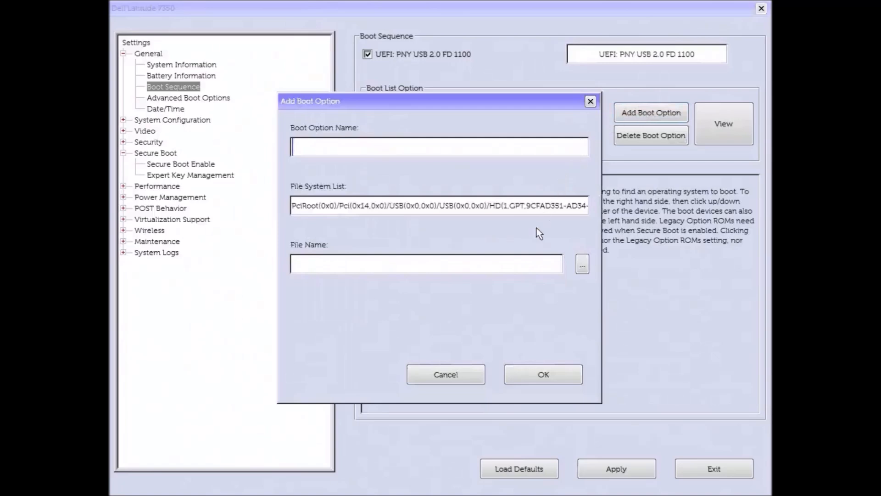
mouse_move(547, 242)
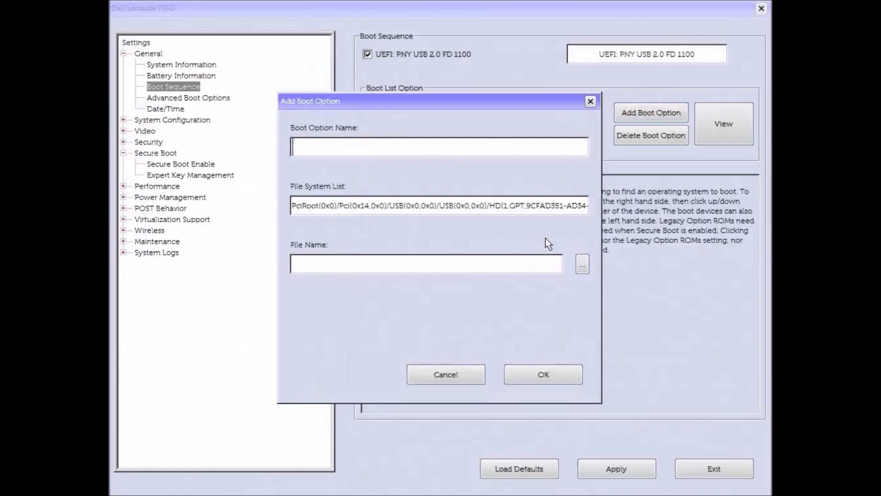
mouse_move(570, 256)
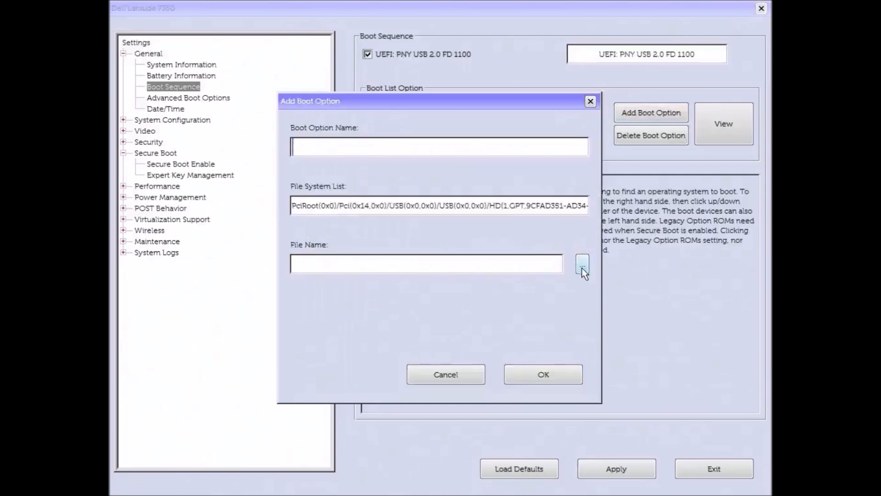
mouse_move(592, 279)
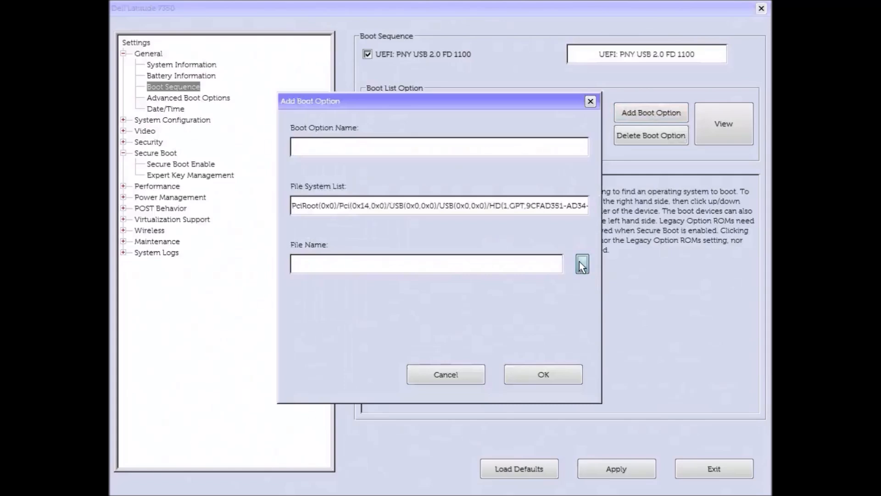
left_click(582, 265)
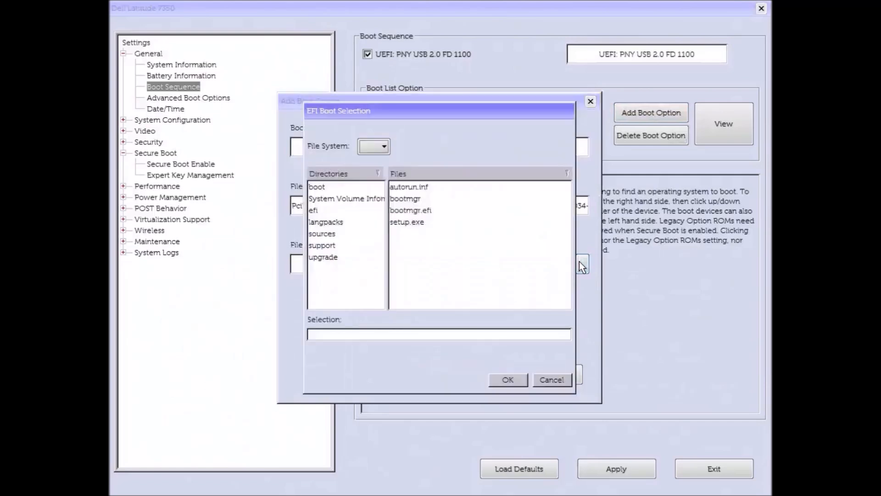
mouse_move(477, 227)
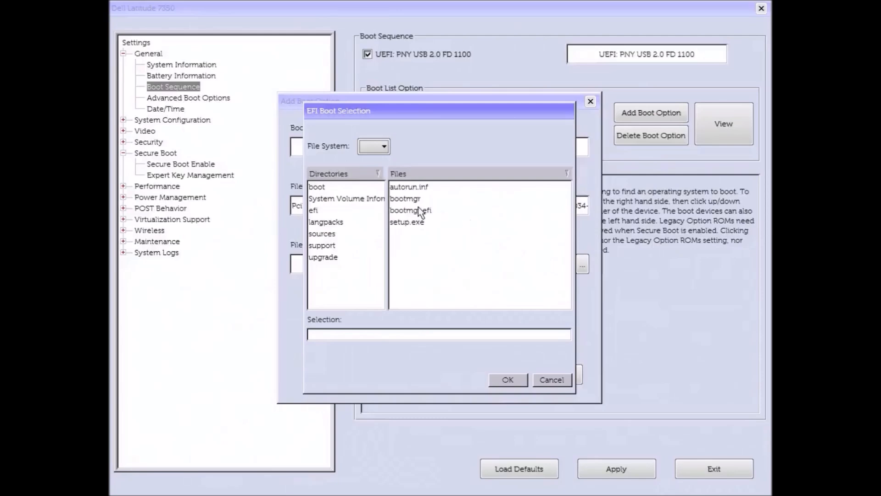
mouse_move(375, 183)
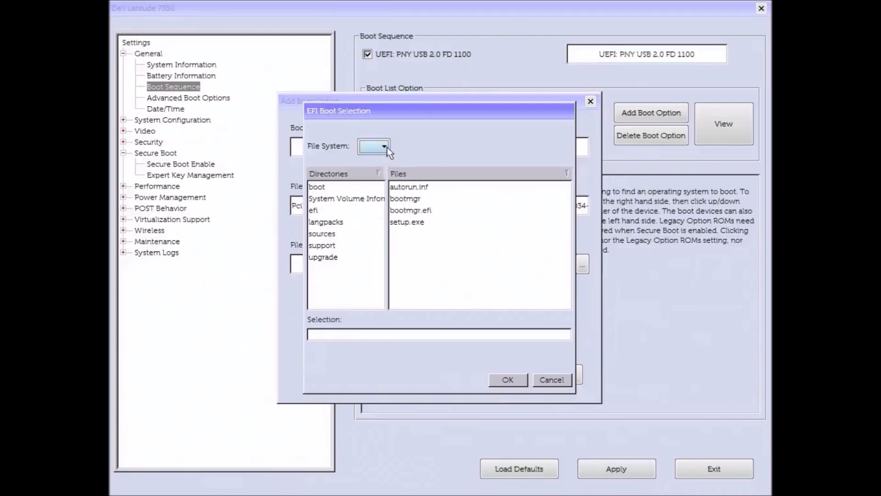
mouse_move(367, 159)
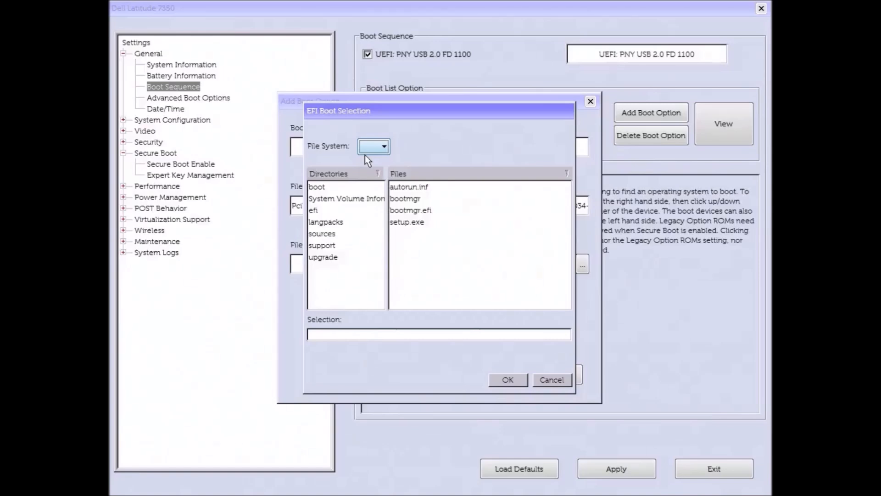
left_click(384, 146)
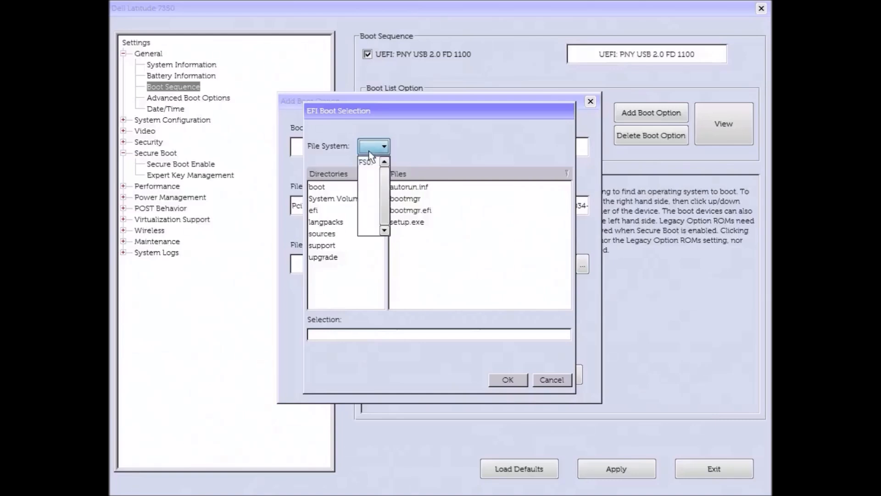
left_click(368, 162)
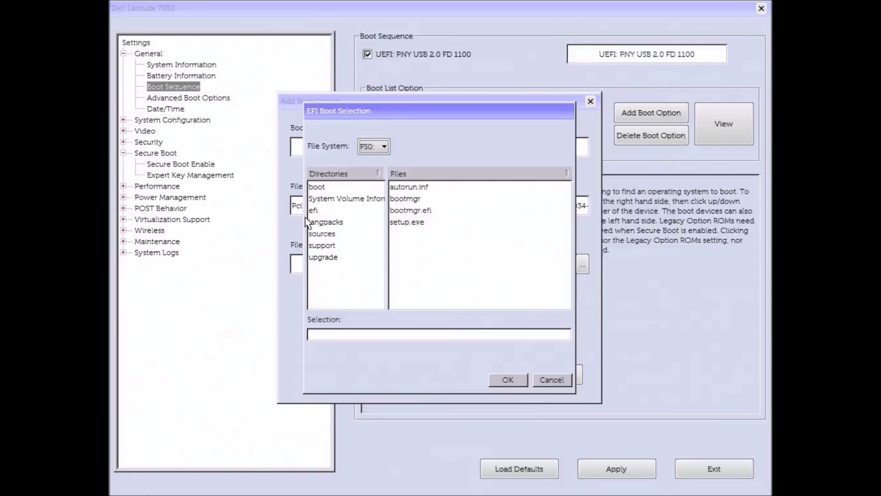
mouse_move(319, 214)
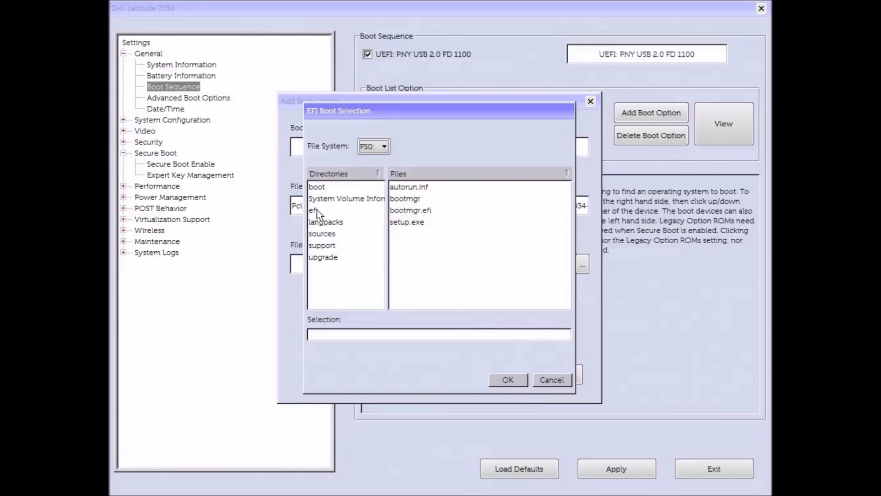
- Browse into the efi folder and select bootx64.efi as the boot file
double_click(313, 210)
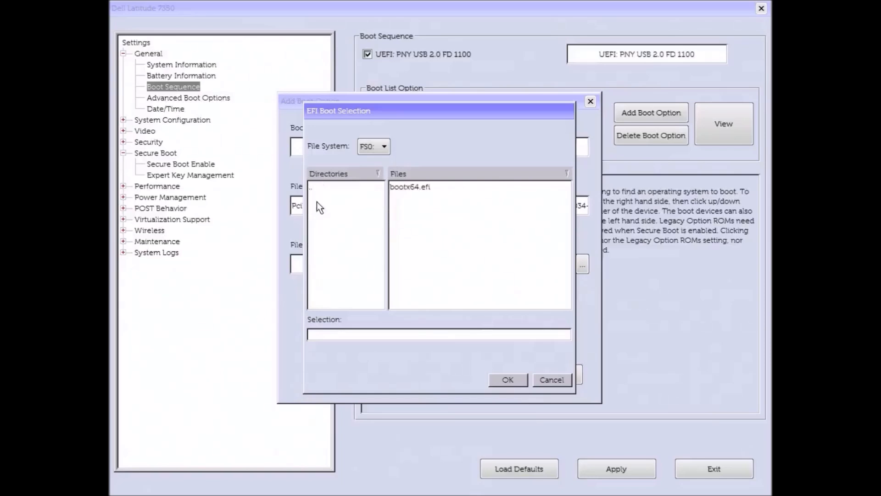
mouse_move(402, 186)
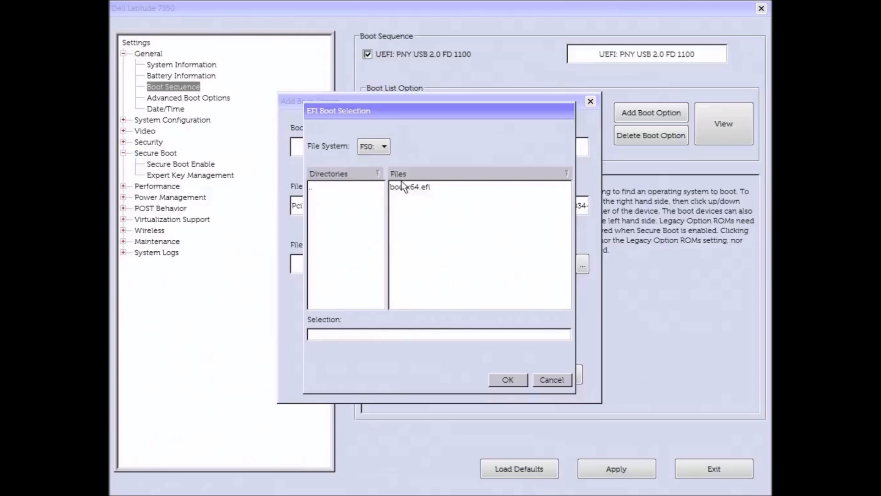
mouse_move(404, 199)
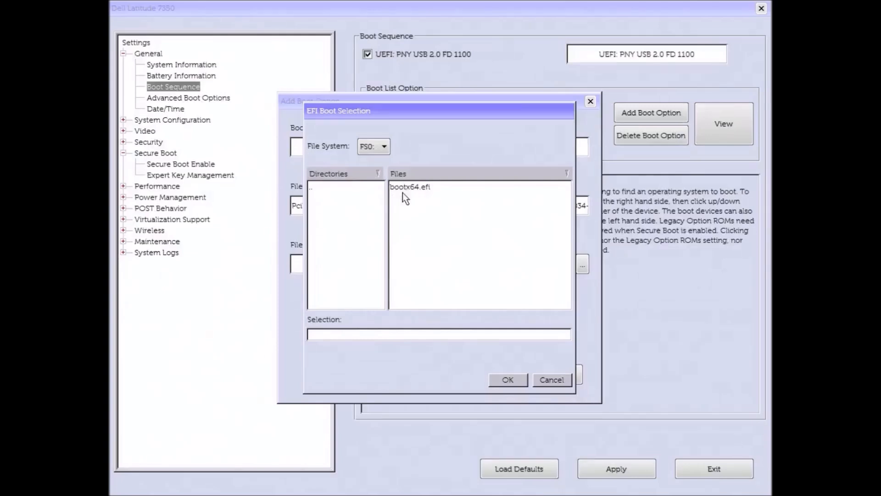
left_click(409, 186)
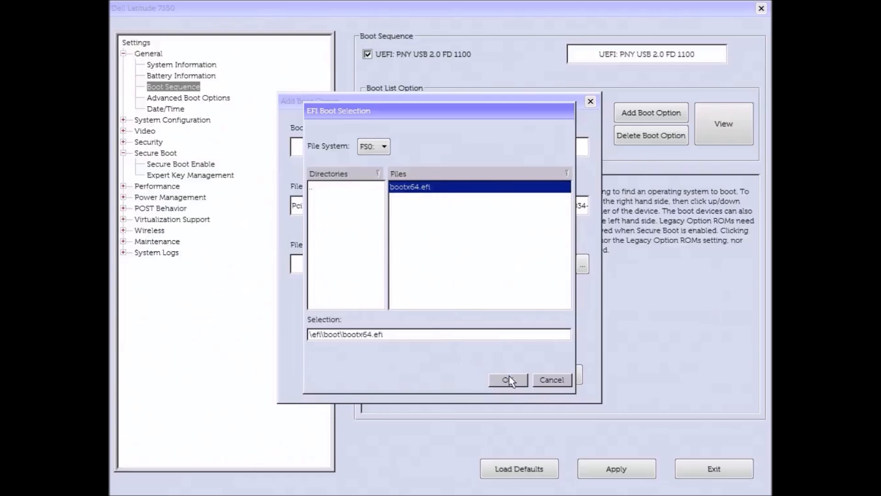
- Confirm \efi\boot\bootx64.efi and name the boot option 'USBTestWin7'
left_click(507, 380)
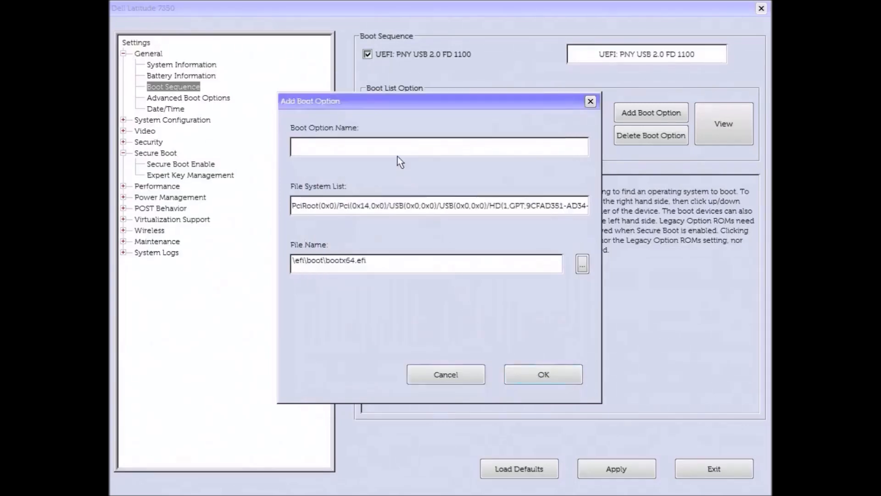
left_click(439, 146)
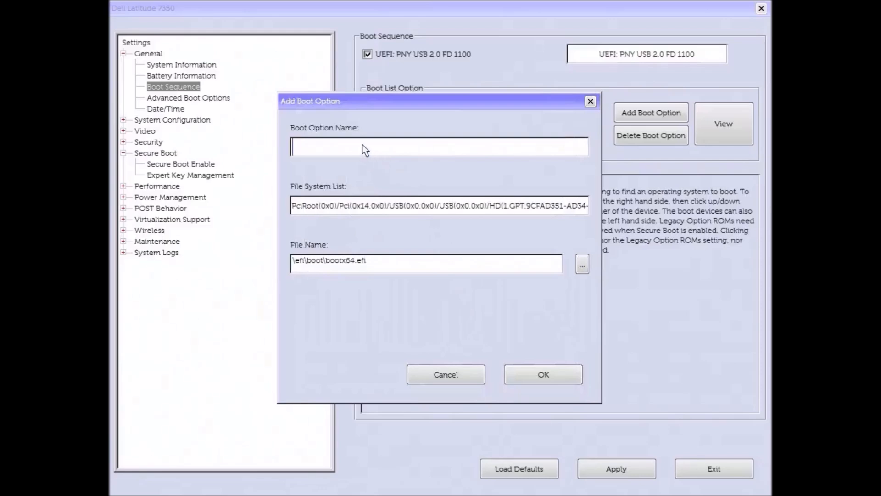
type("U")
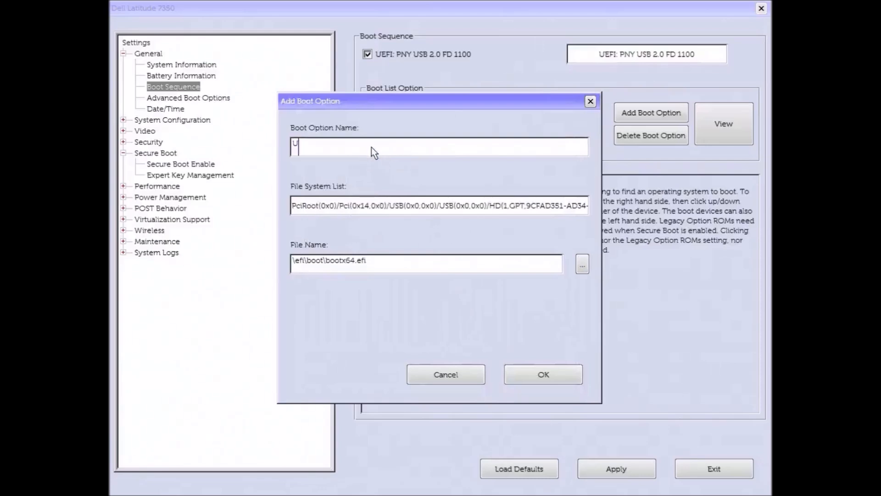
type("SB")
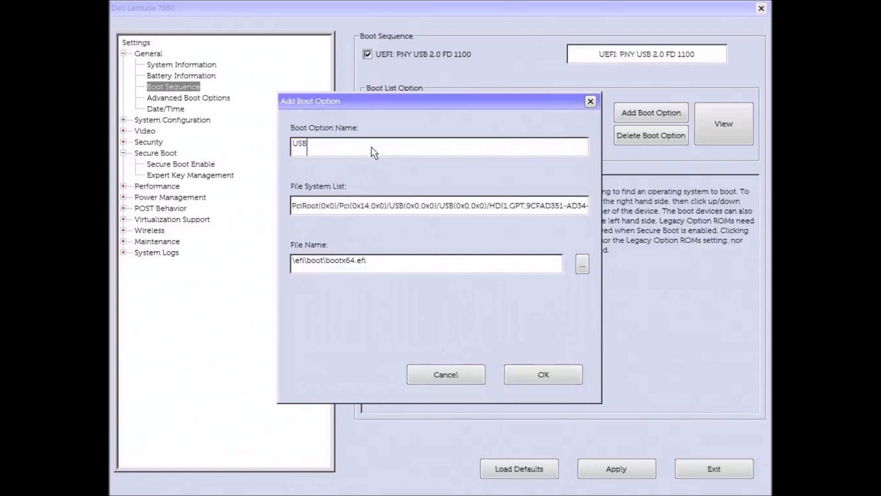
type("Test")
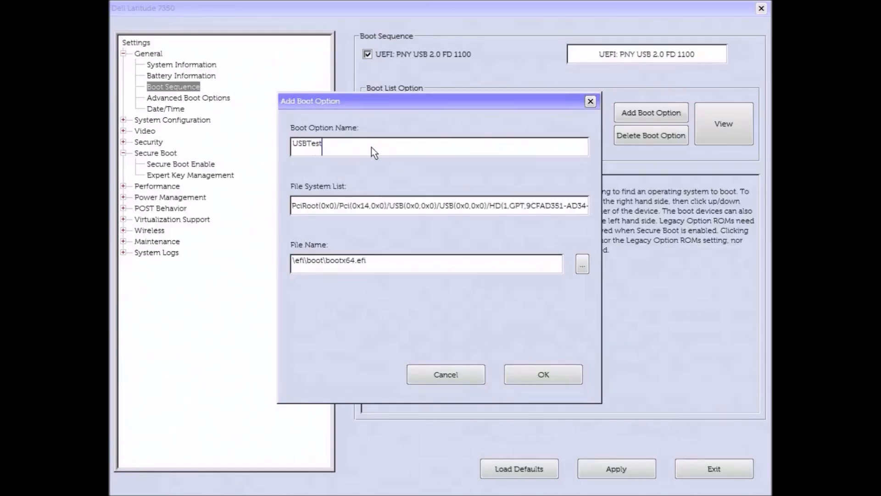
type("Win")
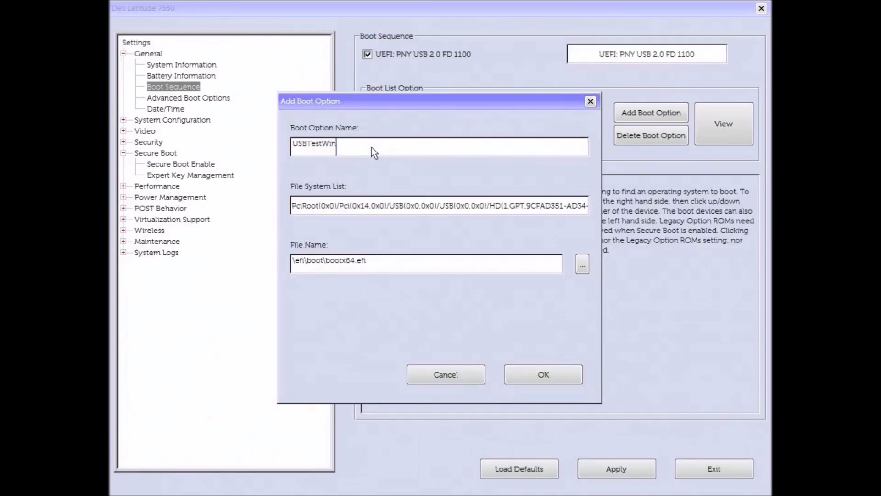
type("7")
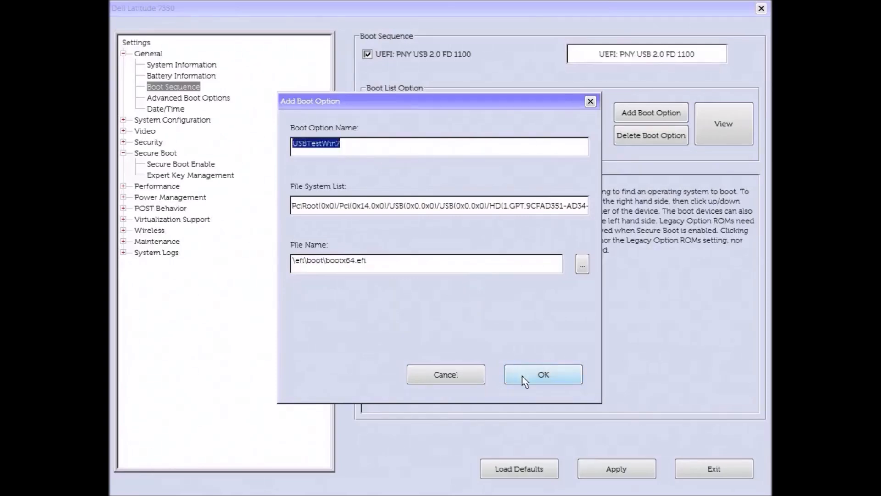
- Add USBTestWin7, enable it in the boot sequence, and exit to the save-changes prompt
left_click(541, 374)
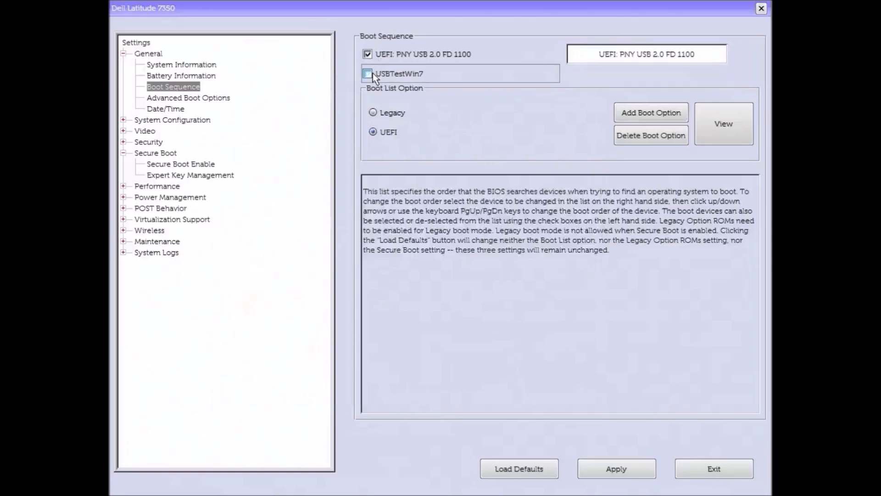
left_click(368, 73)
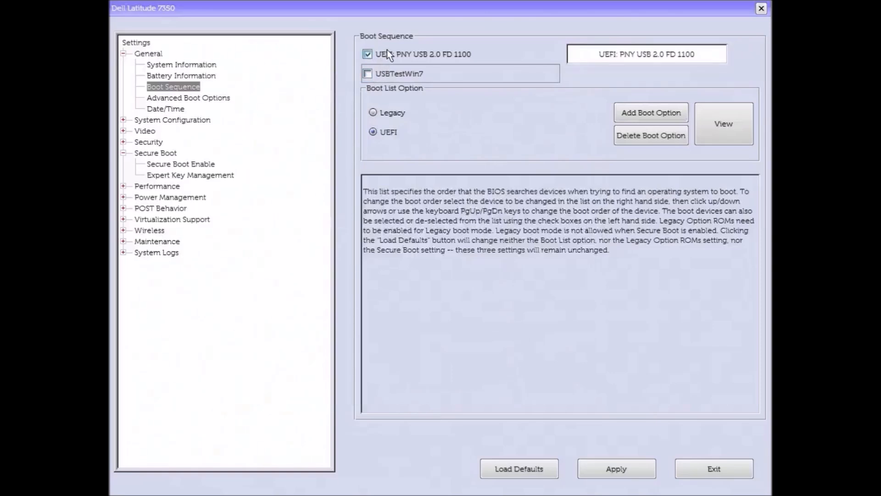
mouse_move(650, 135)
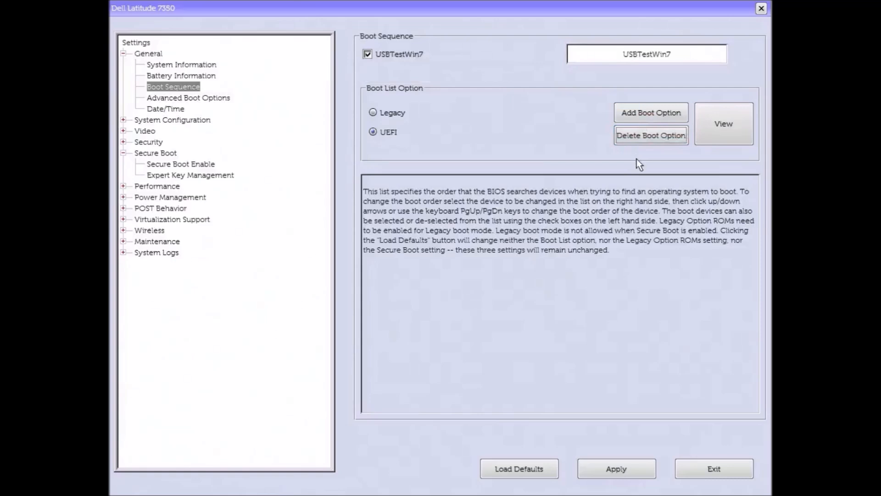
mouse_move(653, 319)
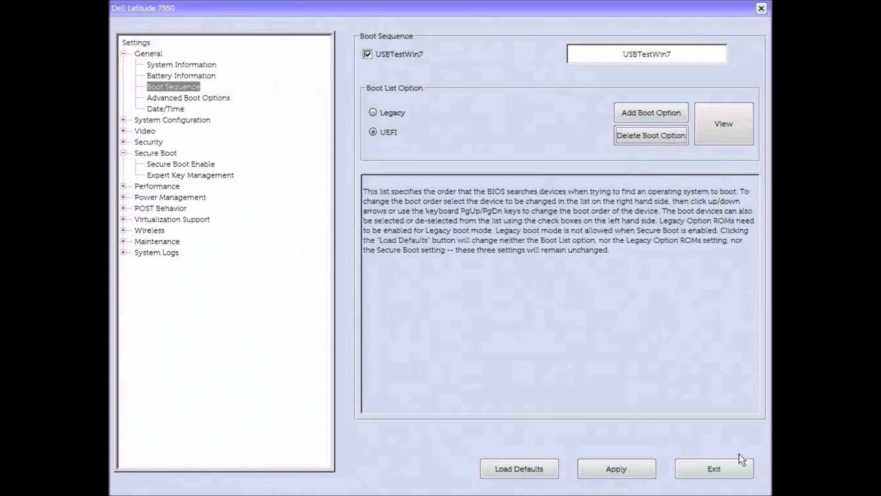
mouse_move(755, 489)
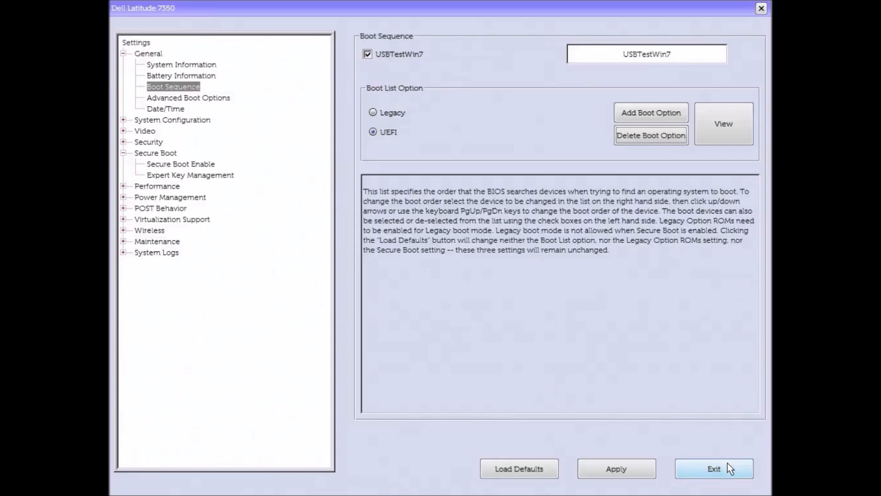
left_click(714, 469)
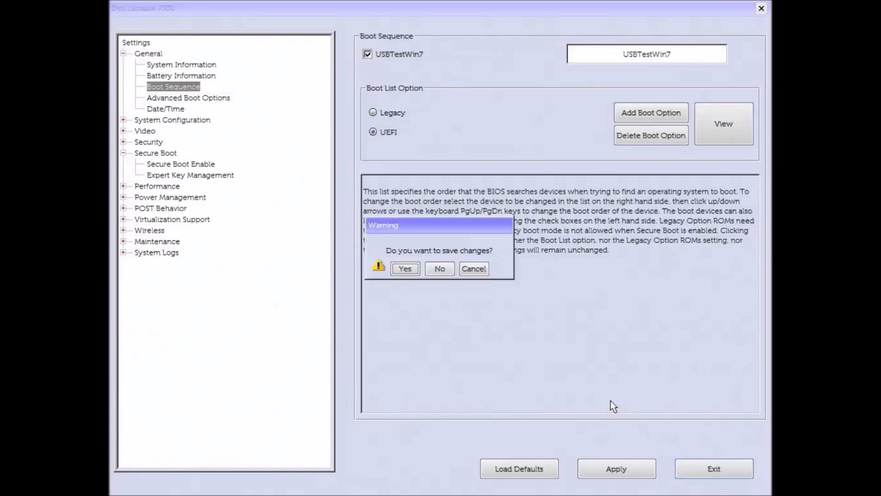